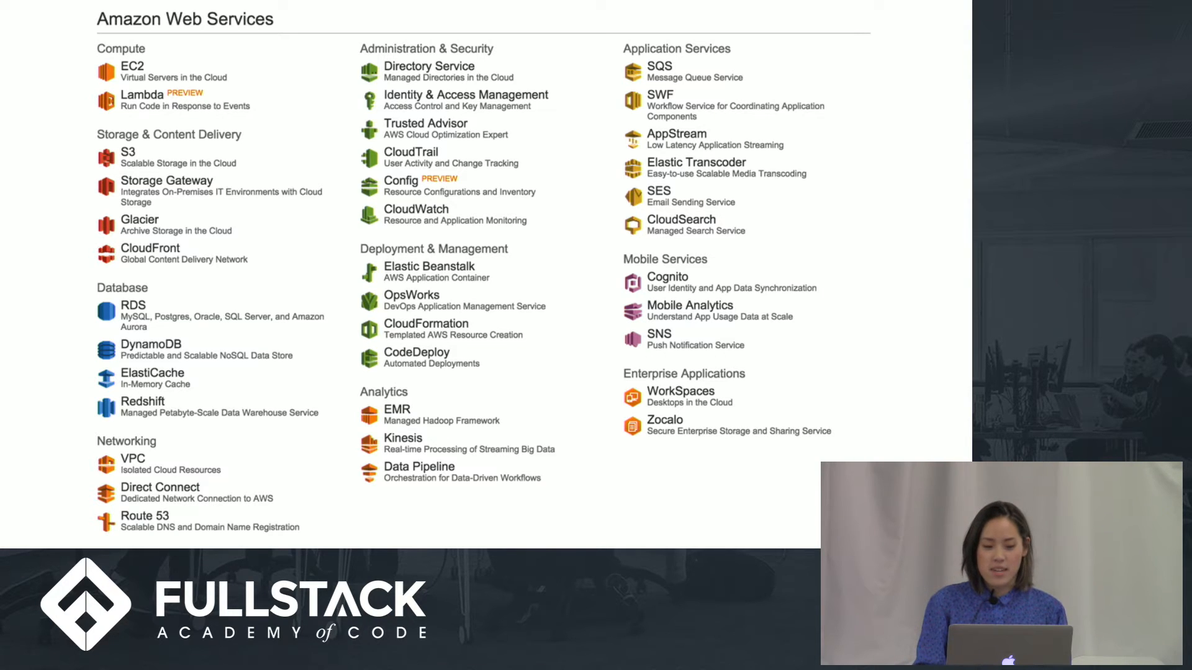
# Step: Advance past the AWS services overview slide to the localhost Upload Files Here! page
pyautogui.press('right')
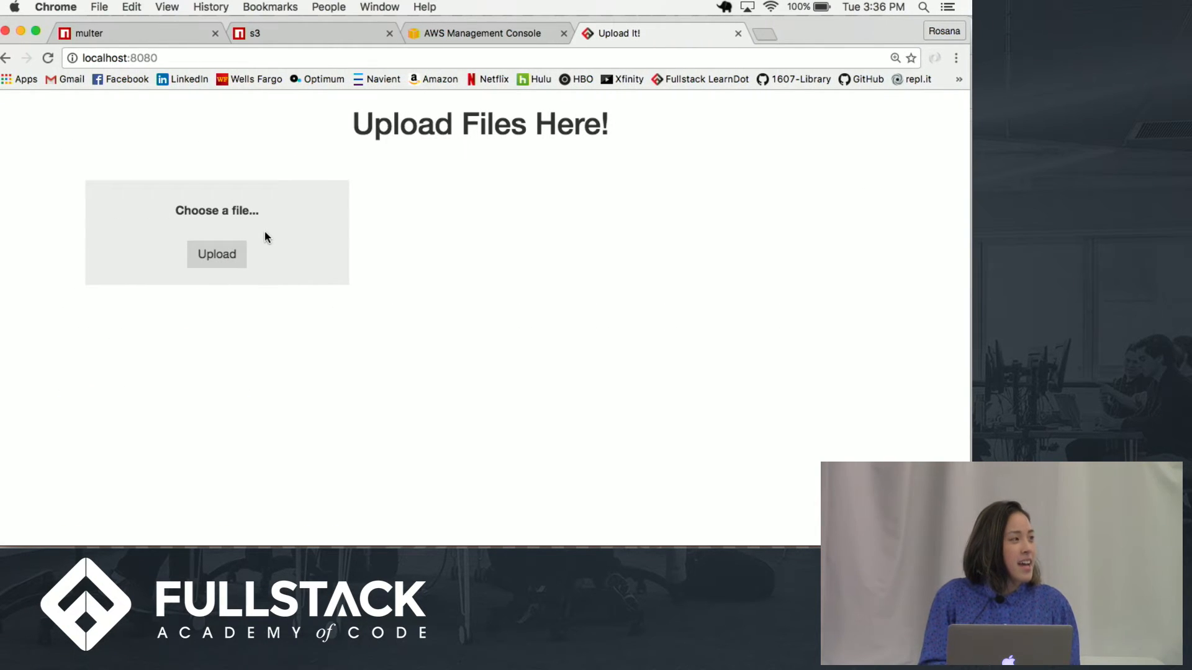
# Step: Upload the Farmhouse Bacon Cheeseburger jpg from the pics folder to S3
pyautogui.click(217, 210)
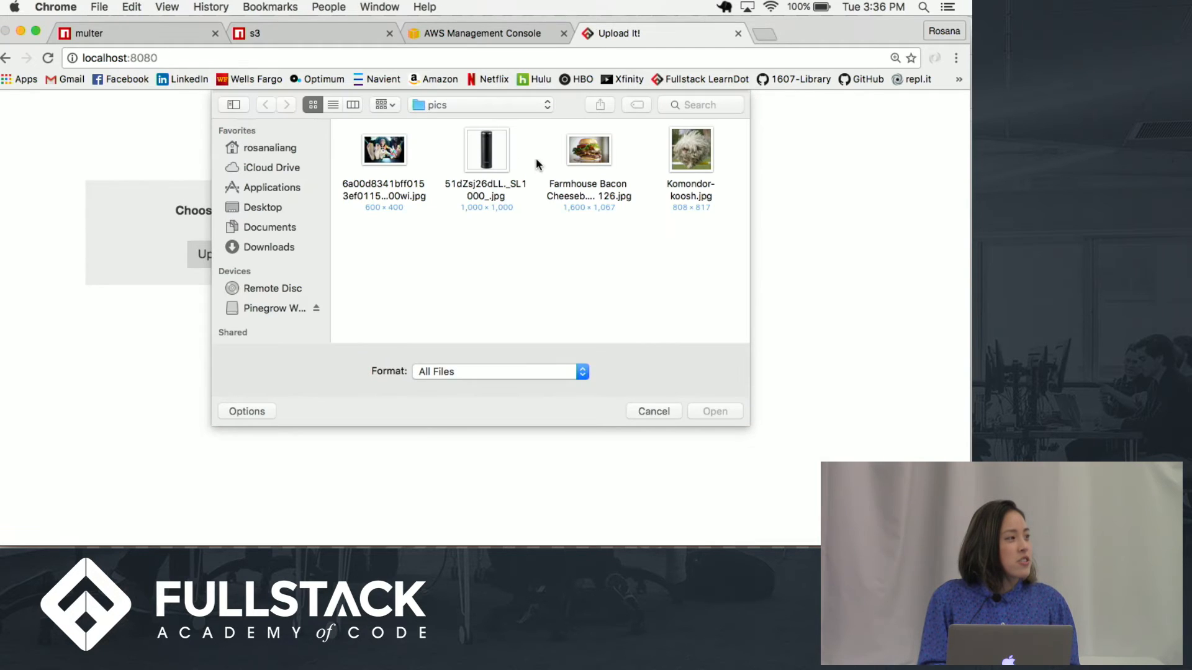
pyautogui.click(652, 411)
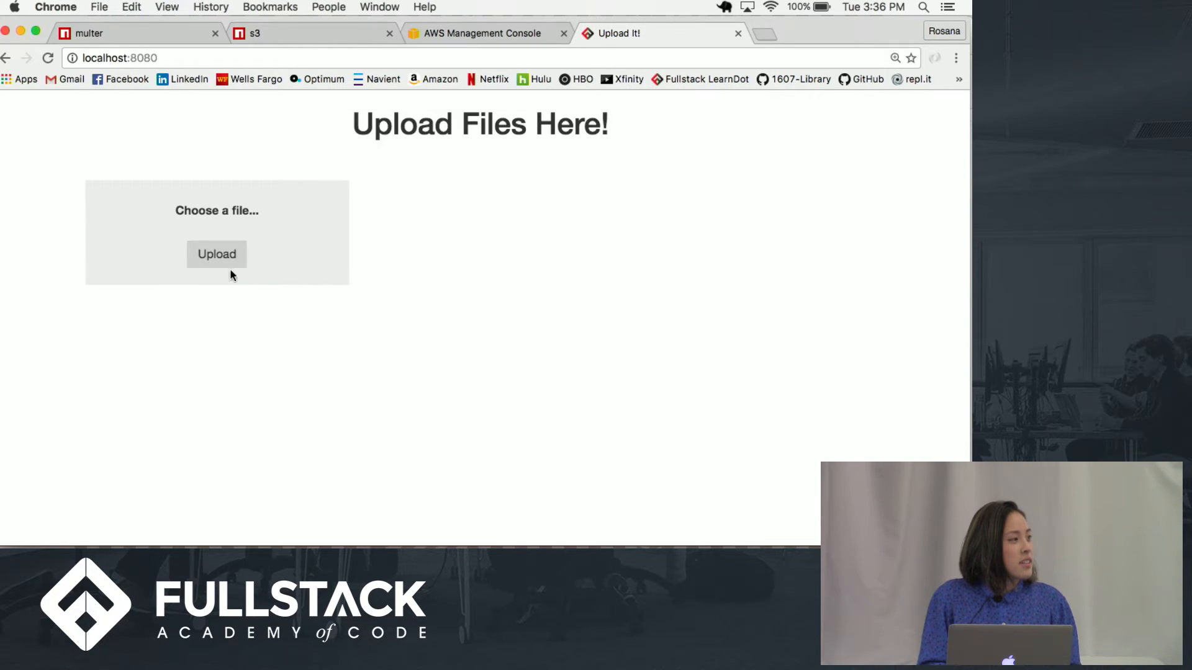
pyautogui.click(216, 254)
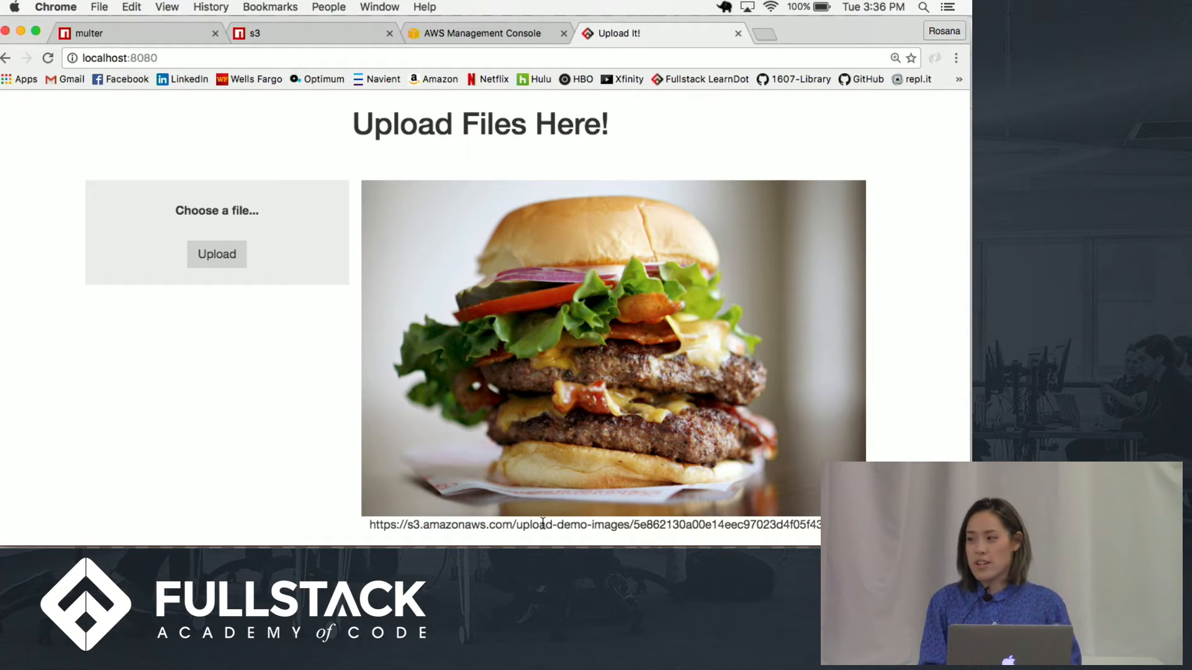
pyautogui.moveTo(365, 324)
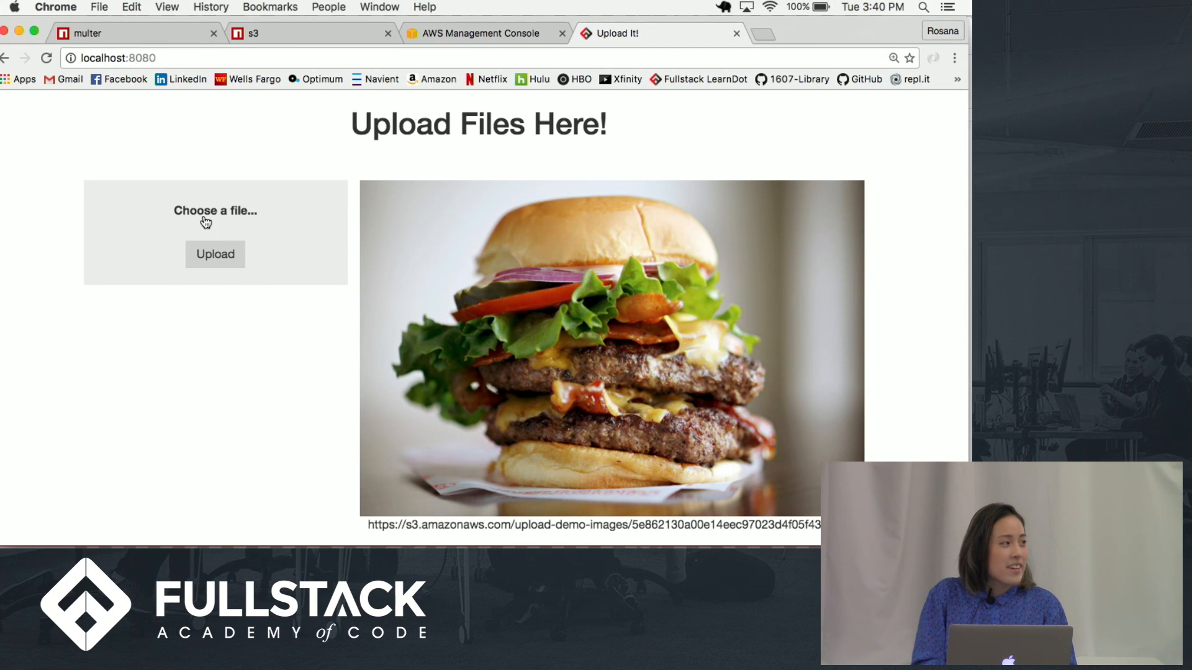
# Step: Upload the Komondor dog photo, then the children-with-finger-puppets photo, to S3
pyautogui.click(216, 211)
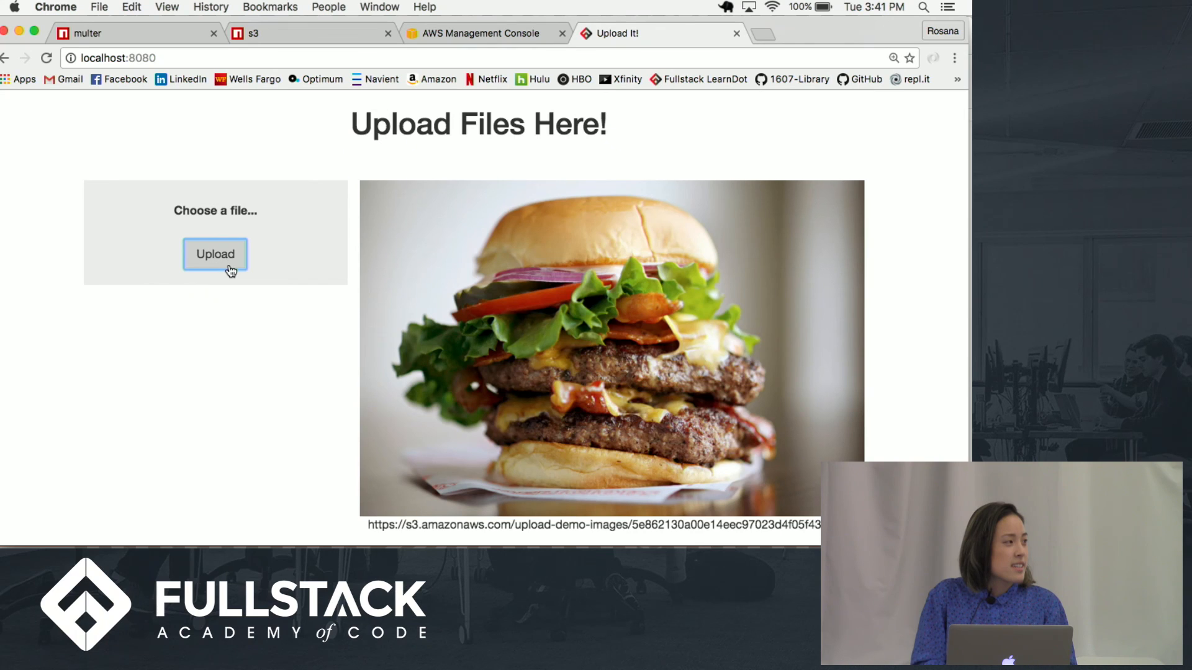
pyautogui.scroll(-3)
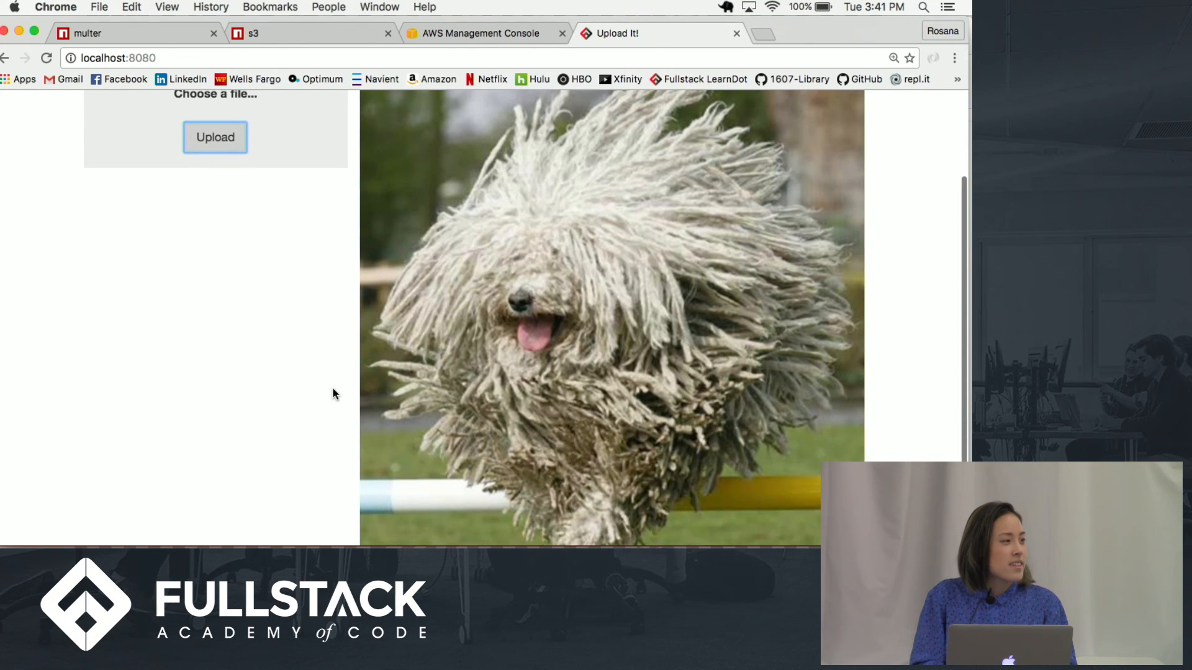
pyautogui.click(216, 138)
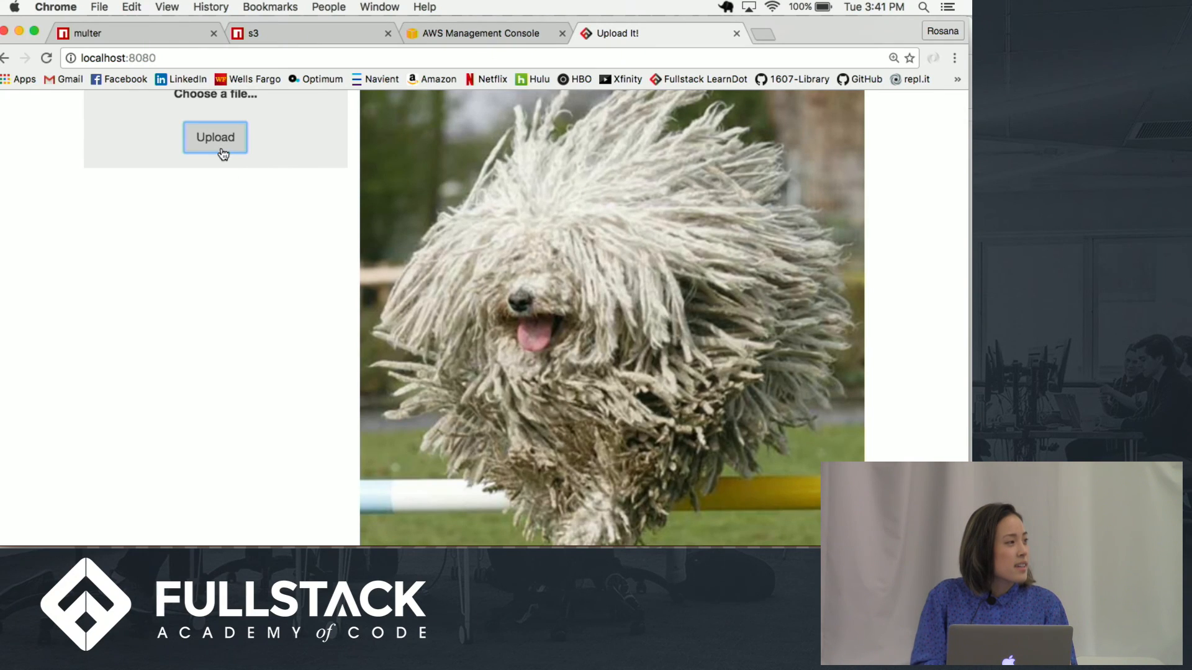
pyautogui.click(215, 138)
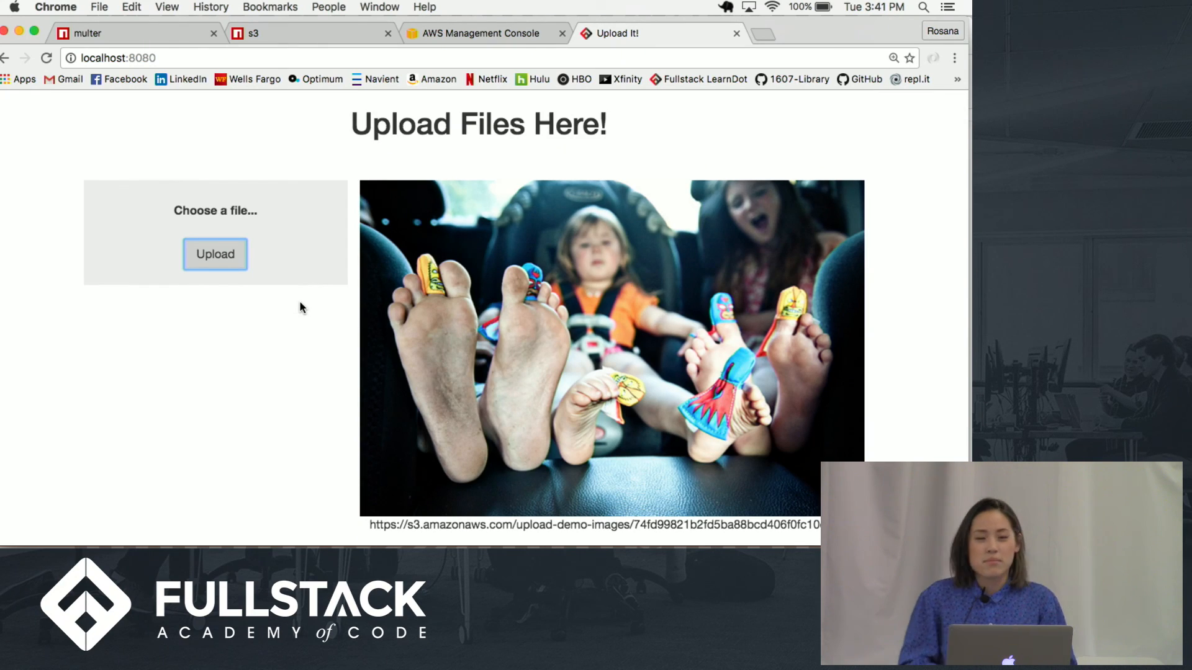